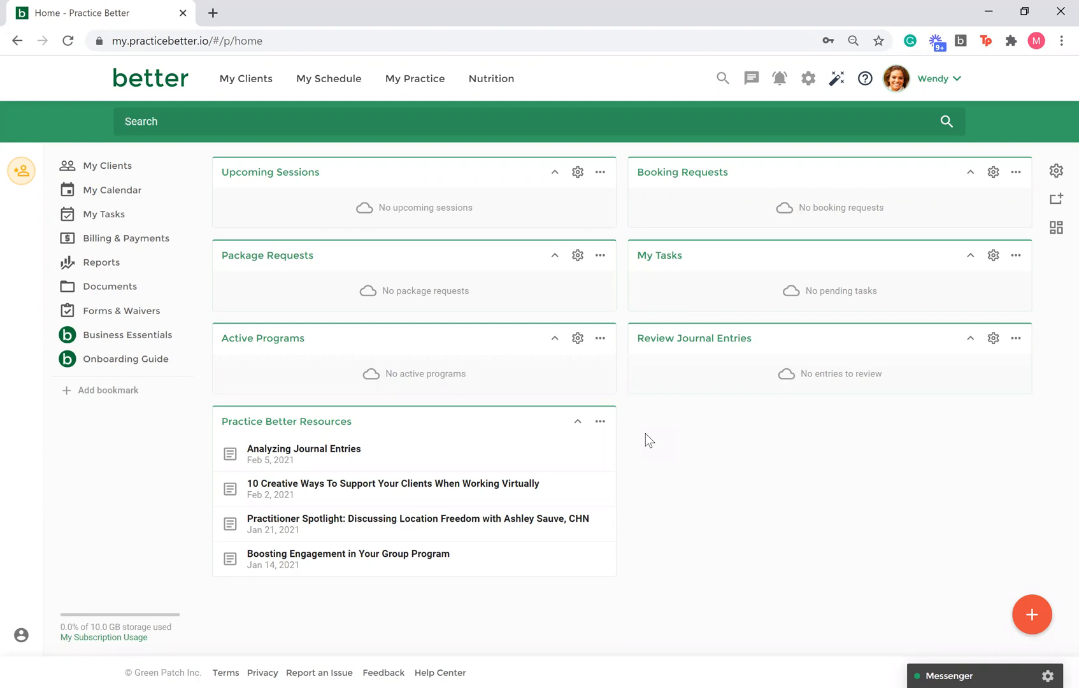
Step: Reveal the My Practice dropdown of practice management areas from the home dashboard
{"action": "left_click", "coordinate": [414, 78]}
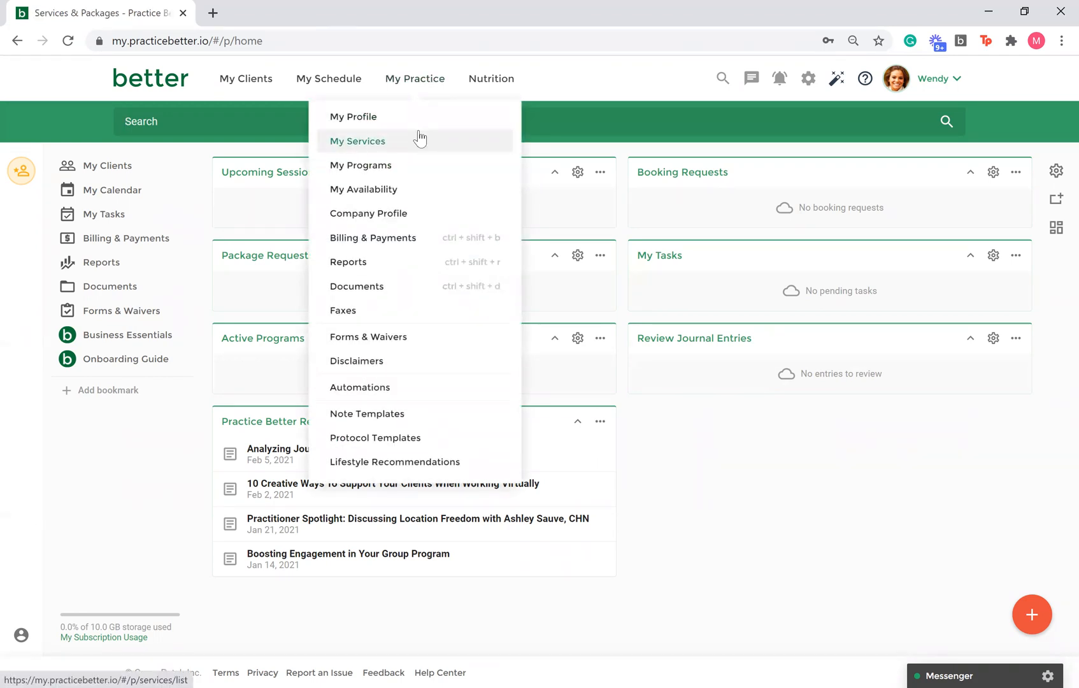
Step: Show the Public Booking Link dialog for the Initial Consultation service from My Services
{"action": "left_click", "coordinate": [357, 141]}
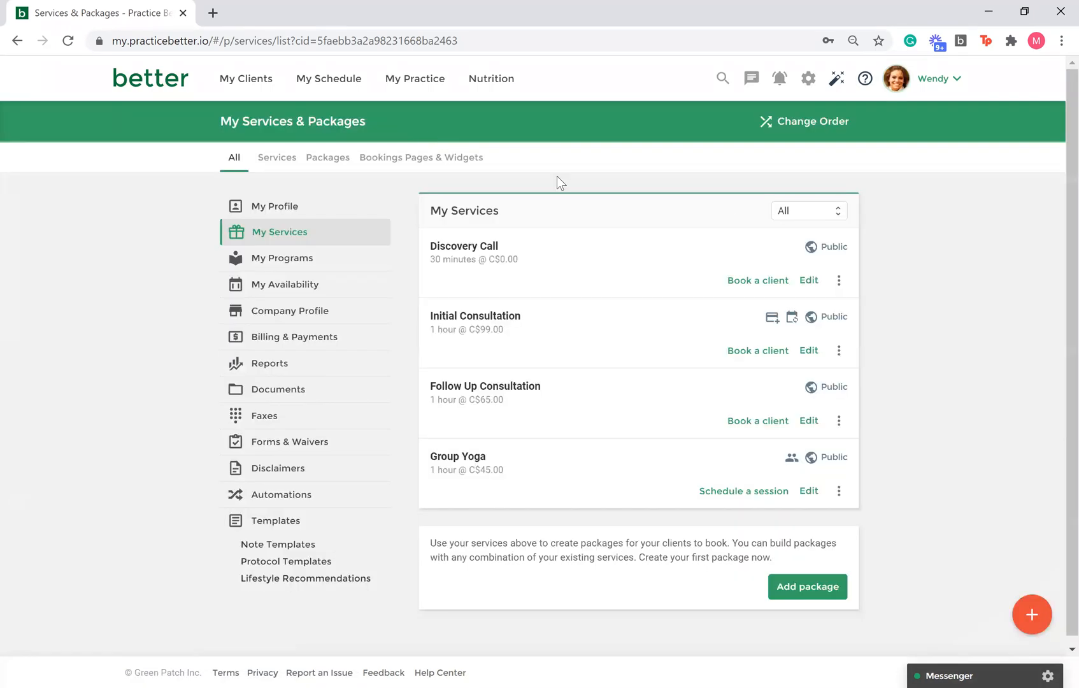
{"action": "left_click", "coordinate": [838, 281]}
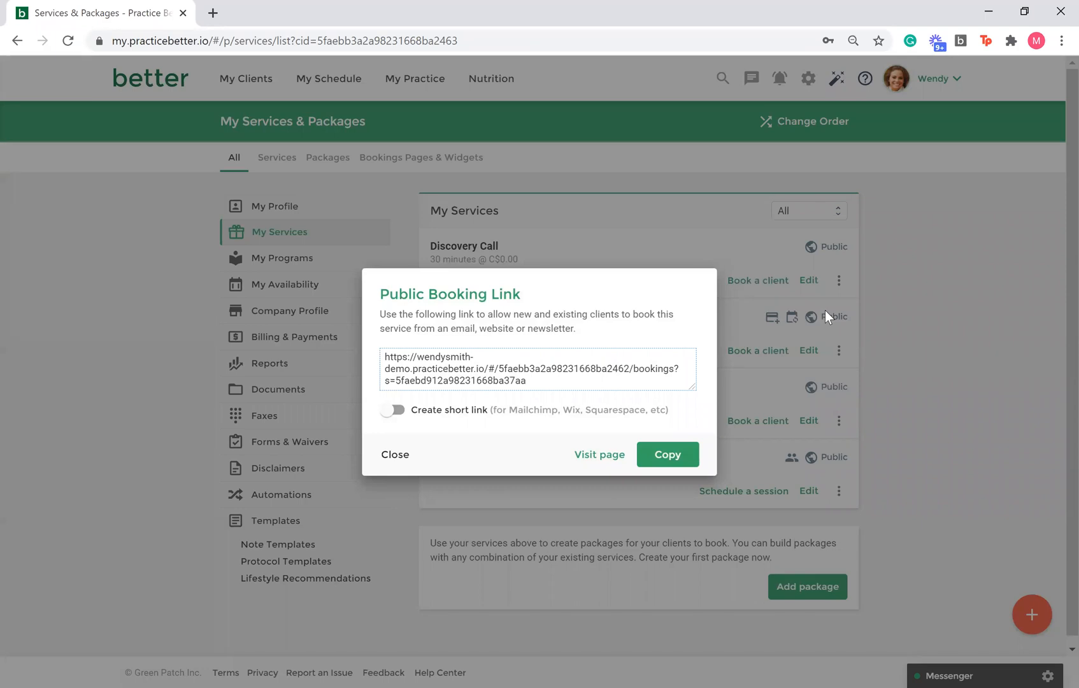
Step: Generate the short booking link p.bttr.to/3aaTJwU for Initial Consultation and dismiss the link window
{"action": "left_click", "coordinate": [392, 409]}
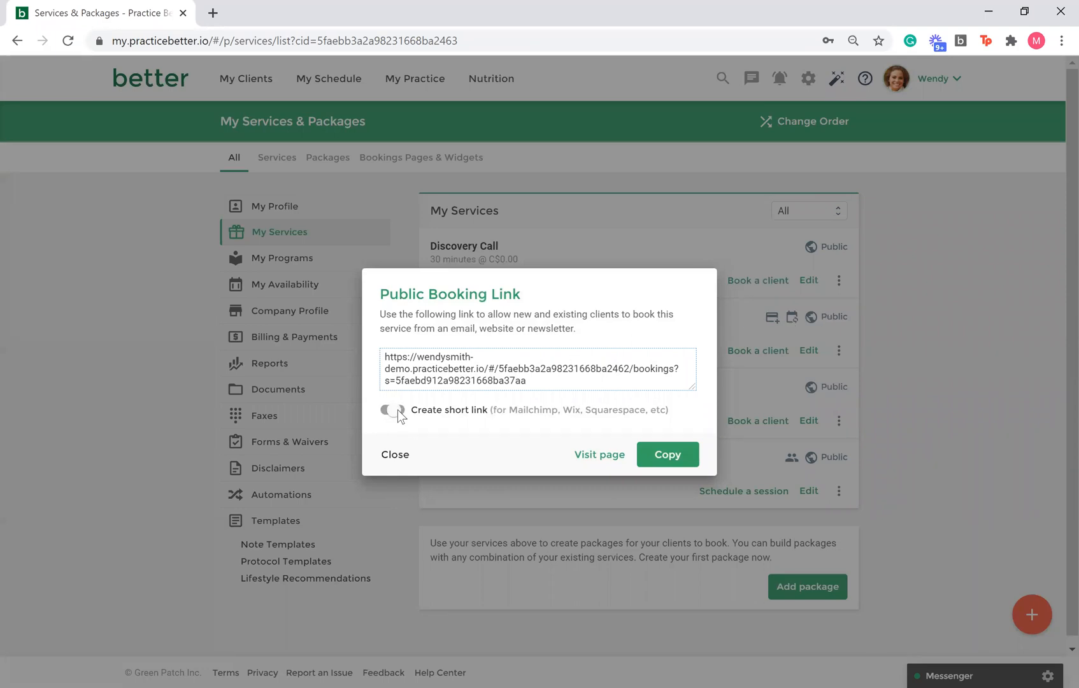
{"action": "left_click", "coordinate": [392, 411]}
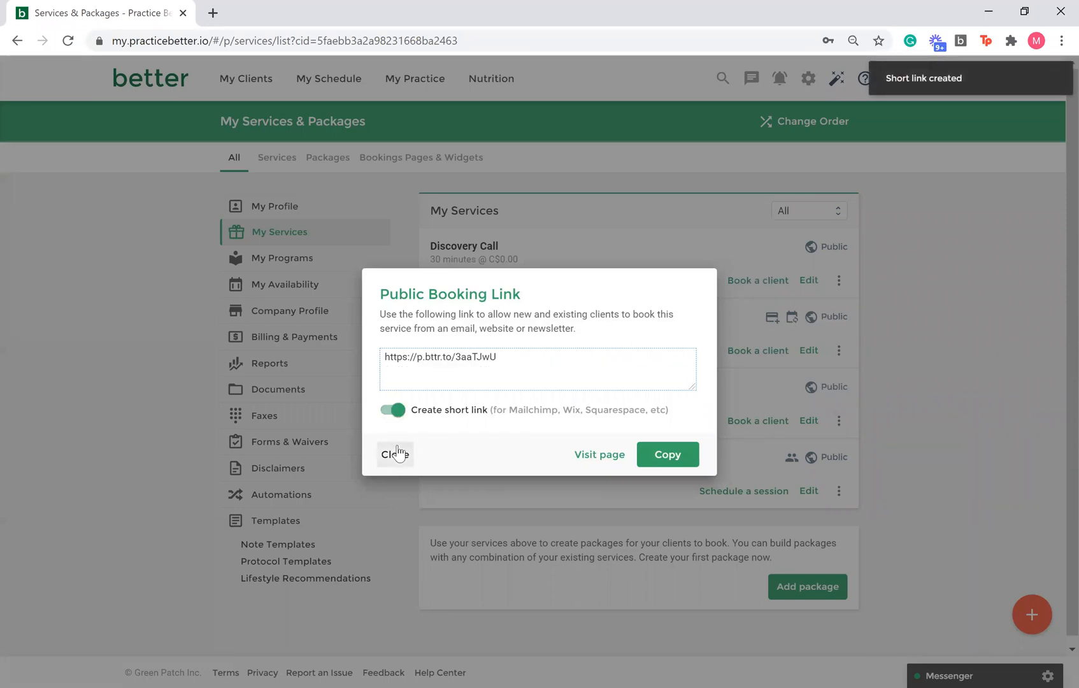
{"action": "left_click", "coordinate": [395, 454]}
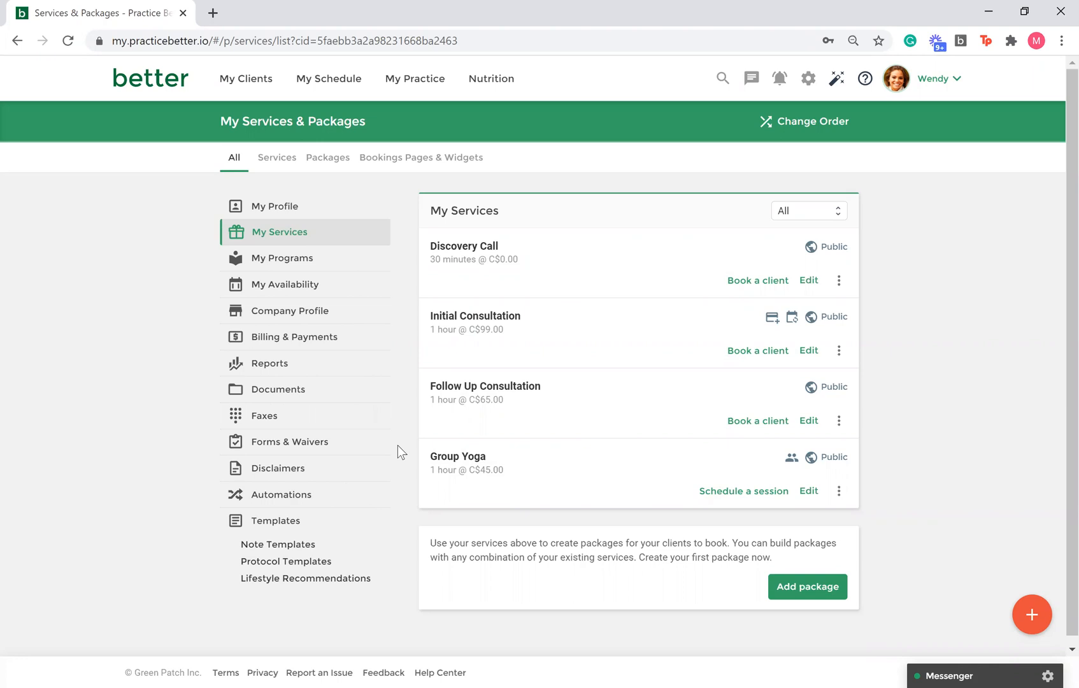
{"action": "mouse_move", "coordinate": [809, 78]}
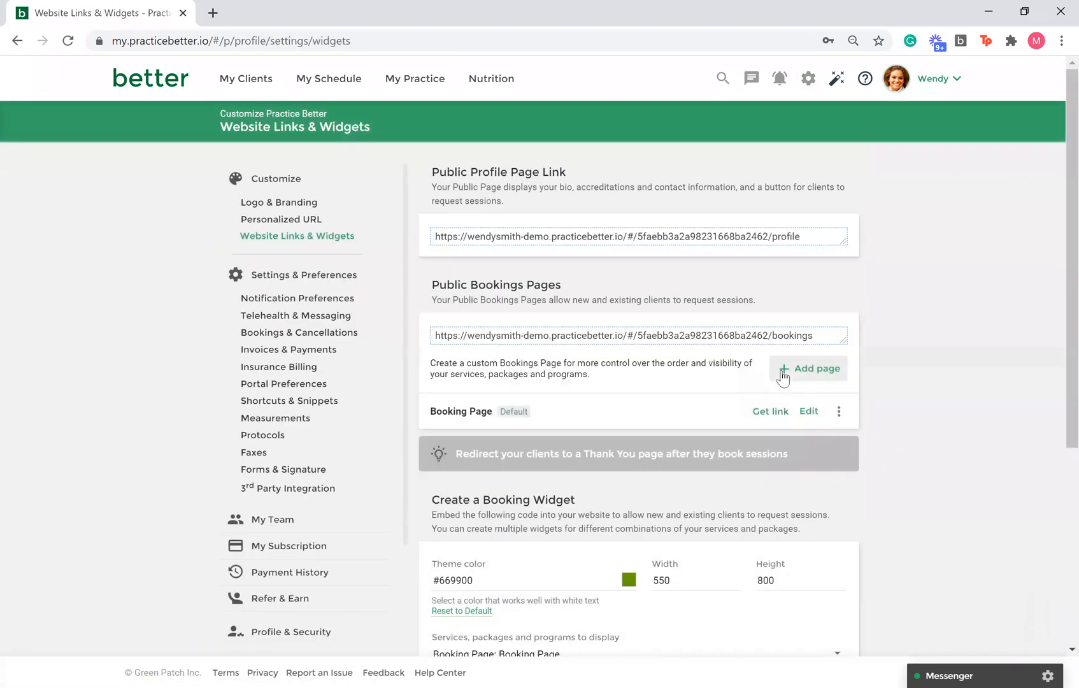
{"action": "mouse_move", "coordinate": [684, 341]}
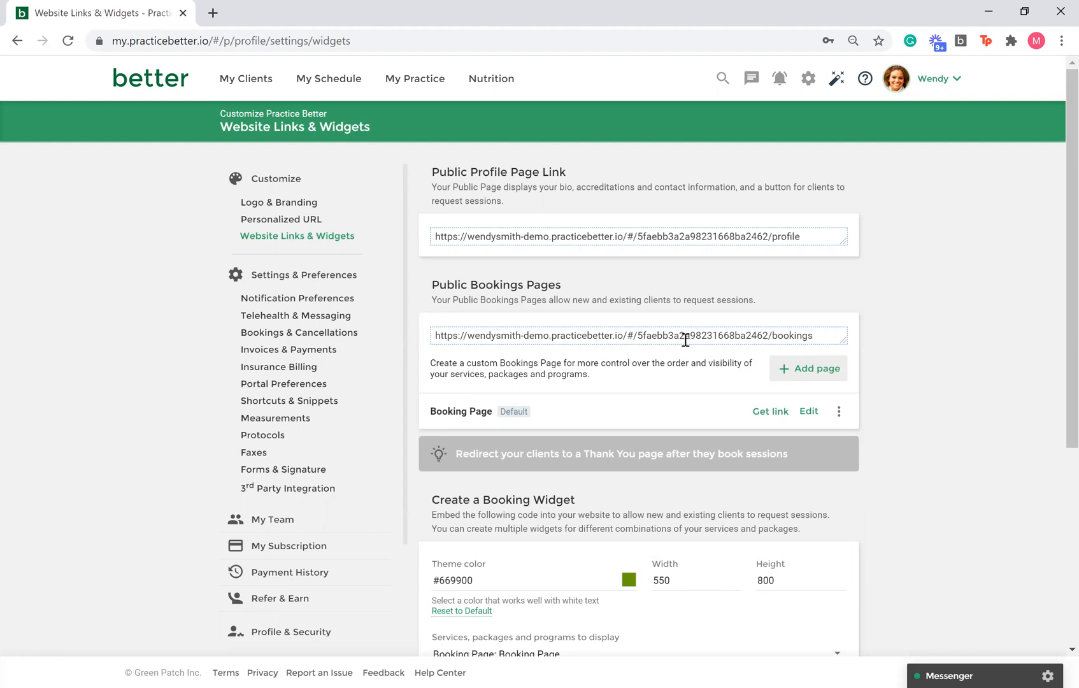
{"action": "mouse_move", "coordinate": [725, 364]}
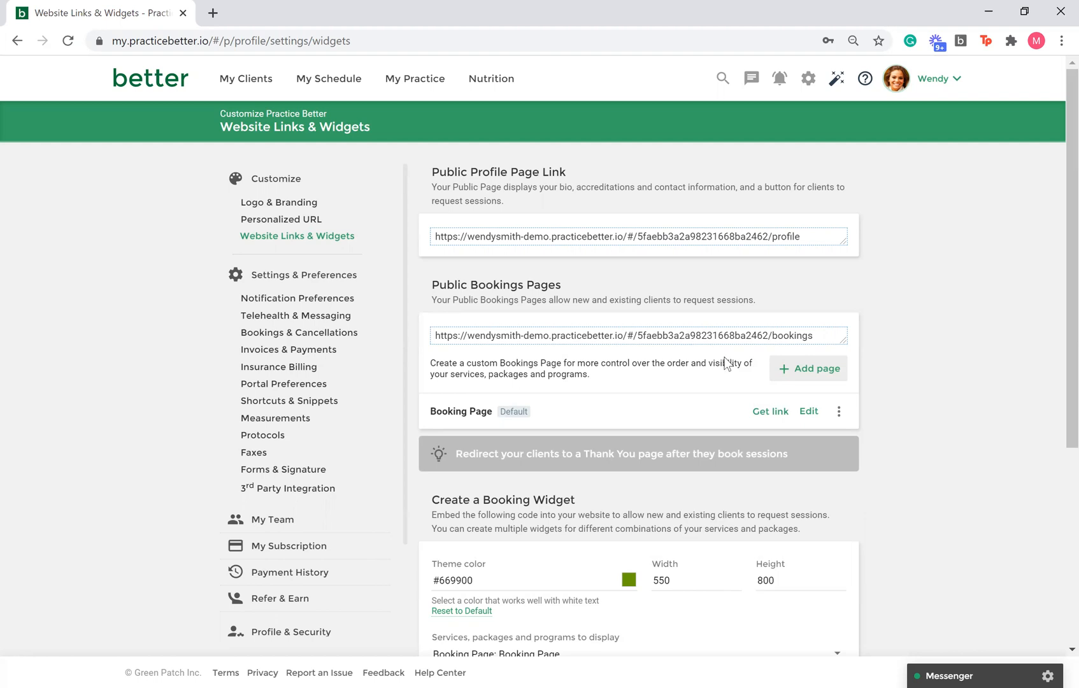
{"action": "mouse_move", "coordinate": [769, 410]}
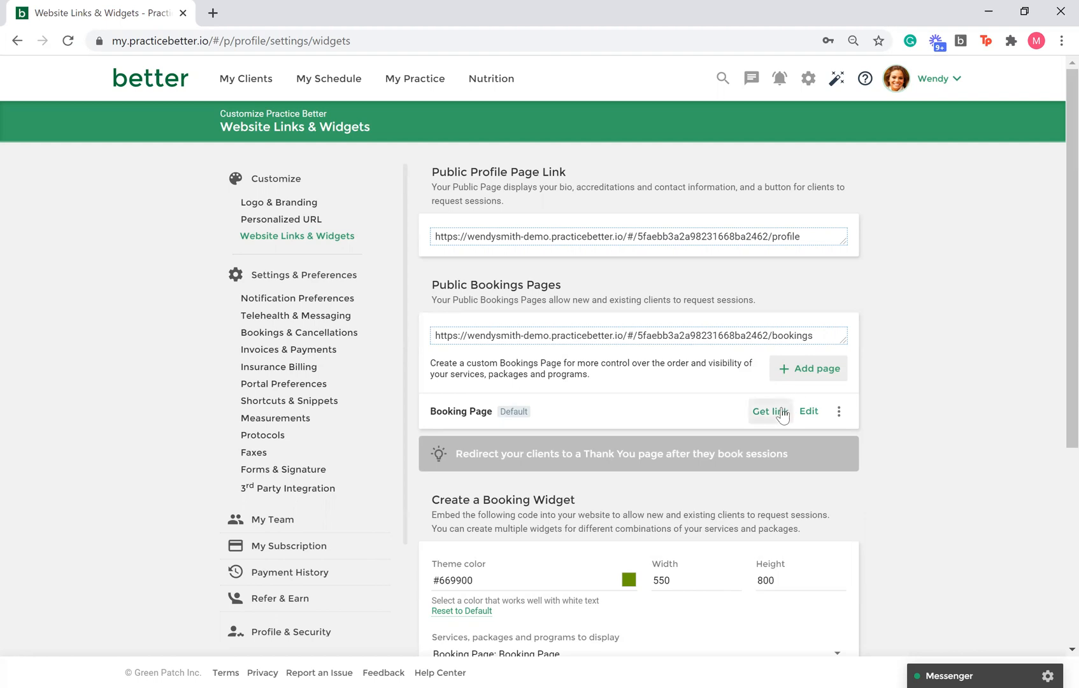
Step: View the default Booking Page's shareable link in Website Links & Widgets, then dismiss it
{"action": "left_click", "coordinate": [769, 412]}
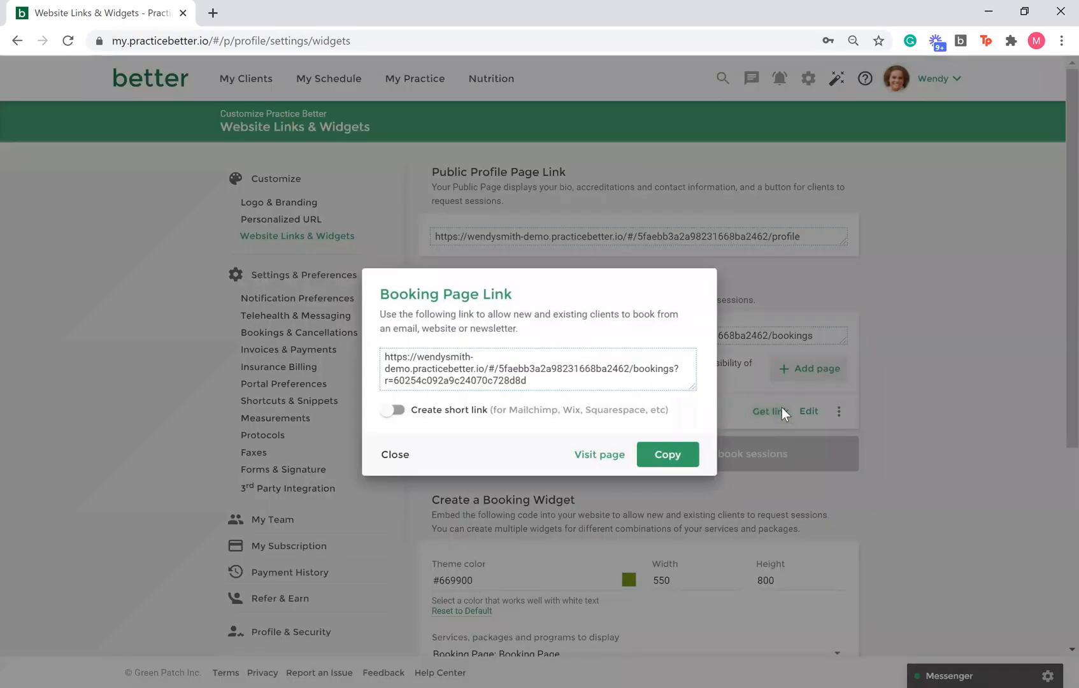
{"action": "left_click", "coordinate": [395, 454]}
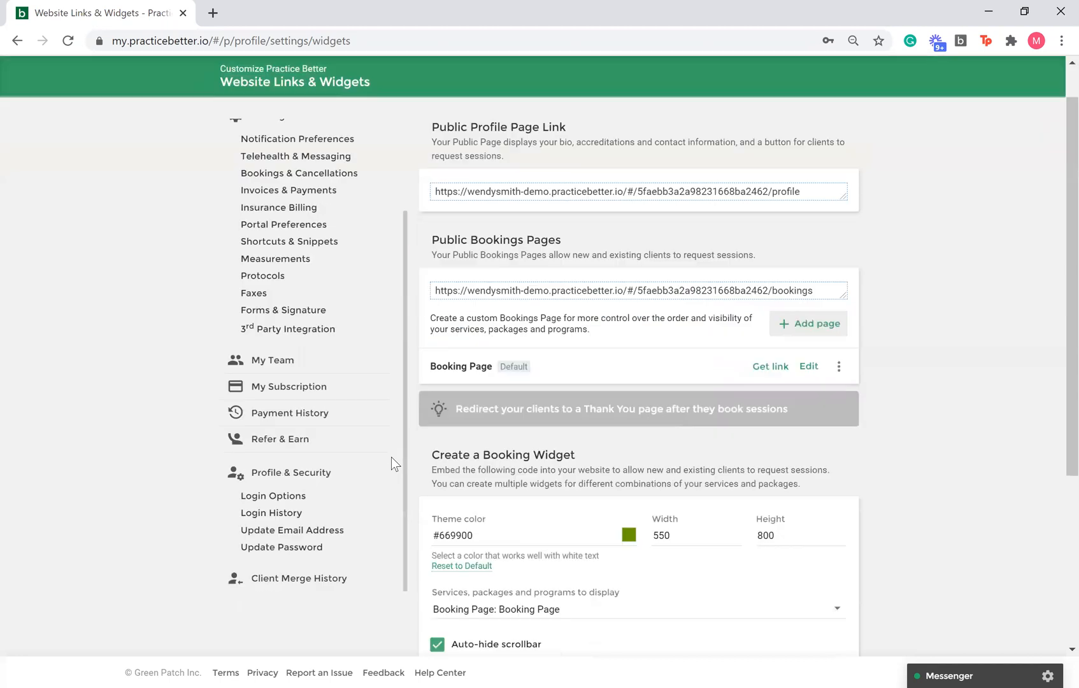
Step: Reveal the booking widget embed code with Booking Page: Booking Page kept as the displayed content
{"action": "scroll", "scroll_direction": "down", "scroll_amount": 3}
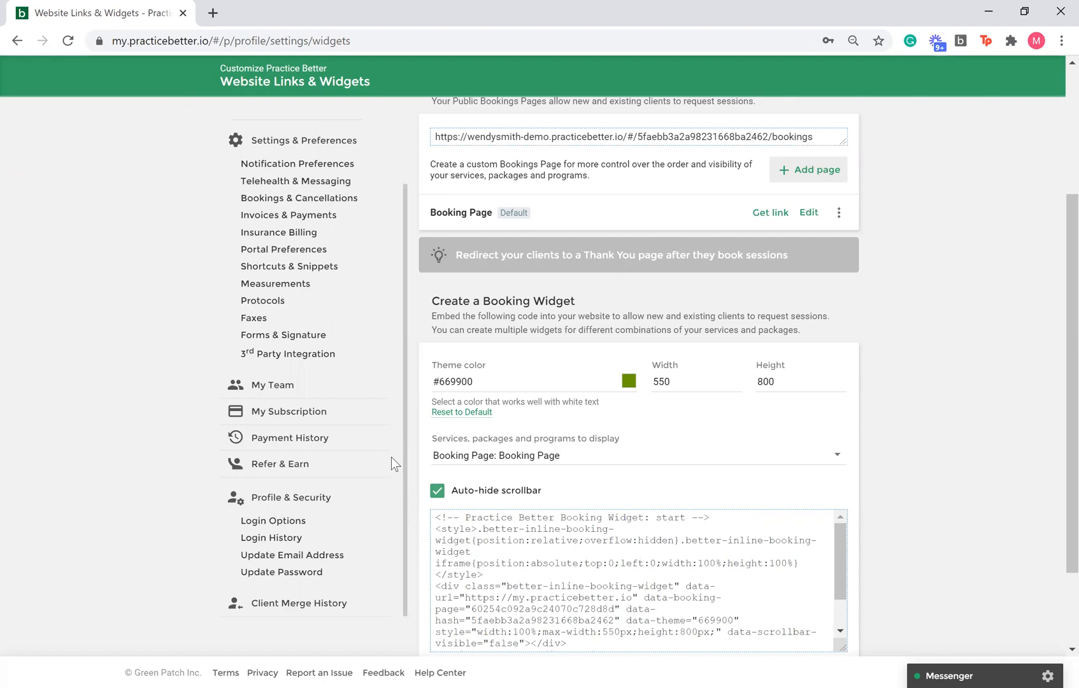
{"action": "mouse_move", "coordinate": [502, 466]}
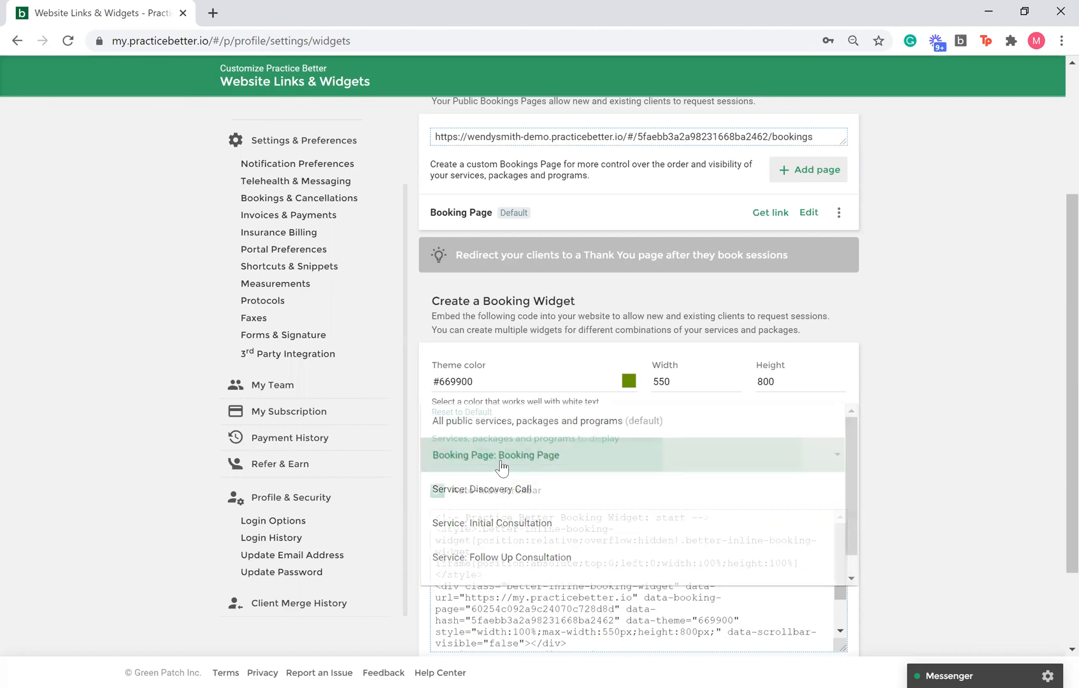
{"action": "left_click", "coordinate": [499, 455]}
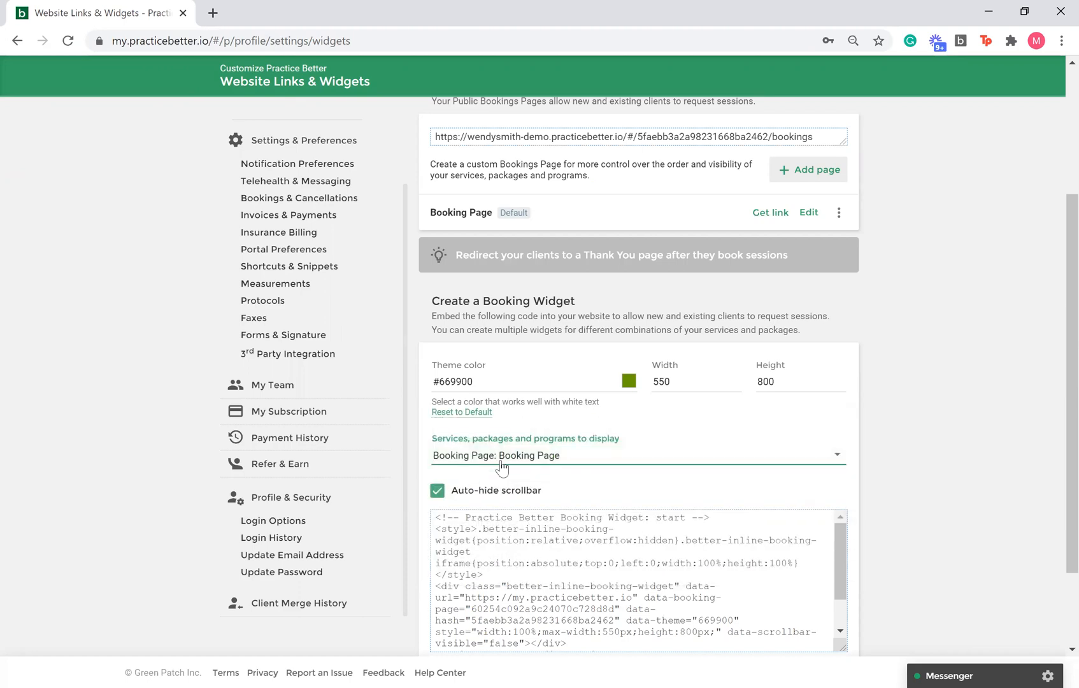